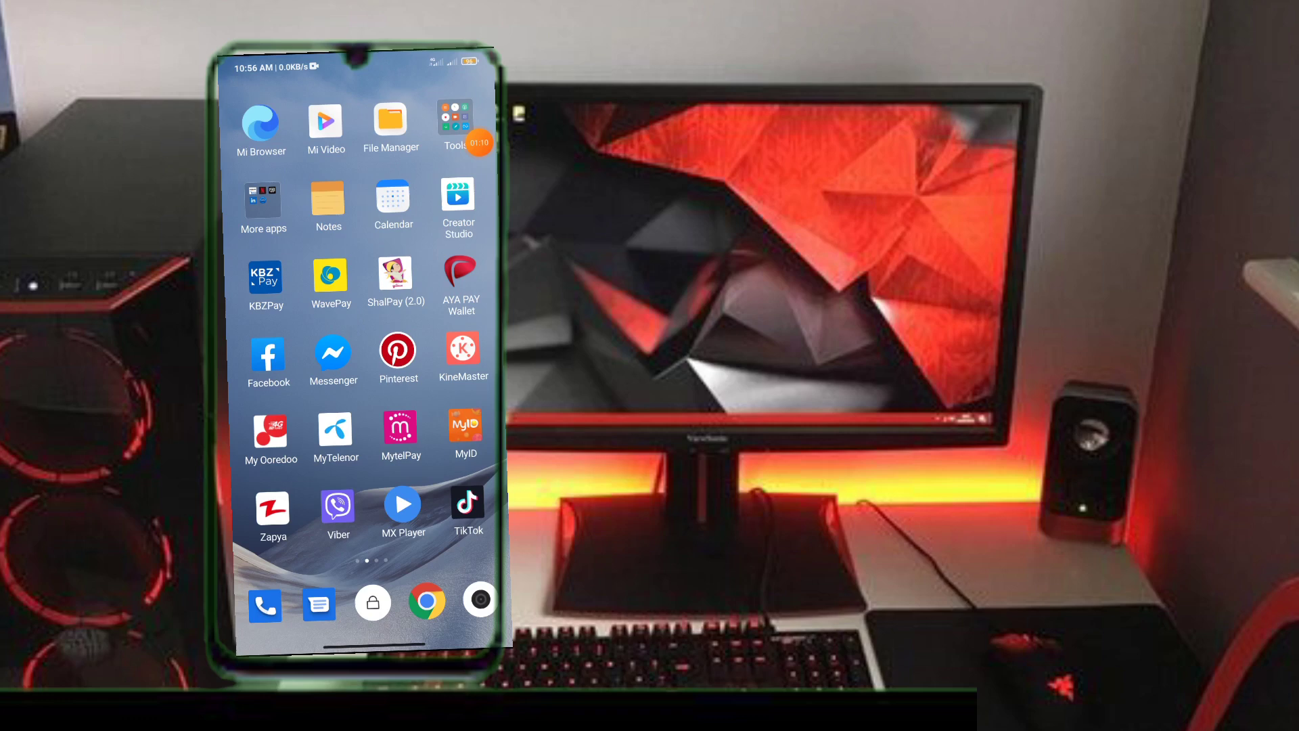
Step: Launch MyID from the home screen, landing on the MyID Quest daily check-in grid
{"action": "left_click", "coordinate": [466, 430]}
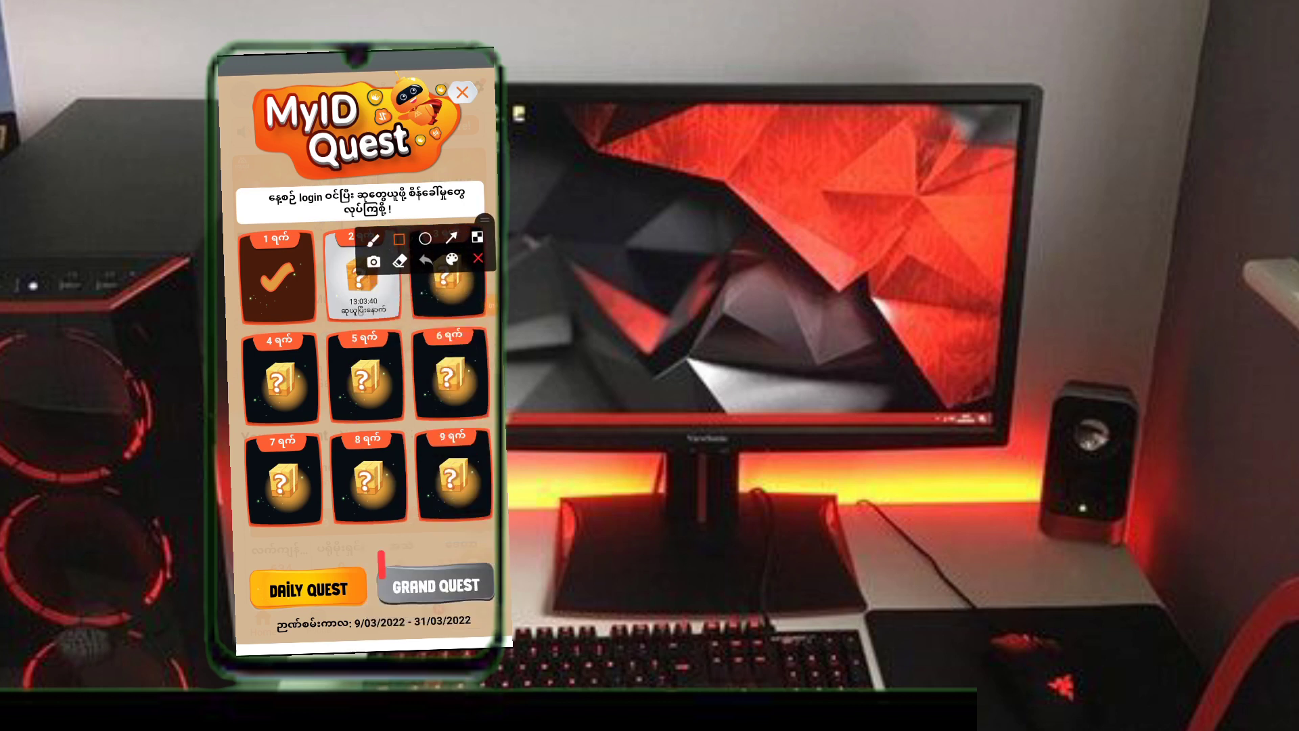
Step: Switch to Grand Quest and start the 500-point 'link your MyID account' quest, reaching the profile edit page
{"action": "left_click", "coordinate": [434, 583]}
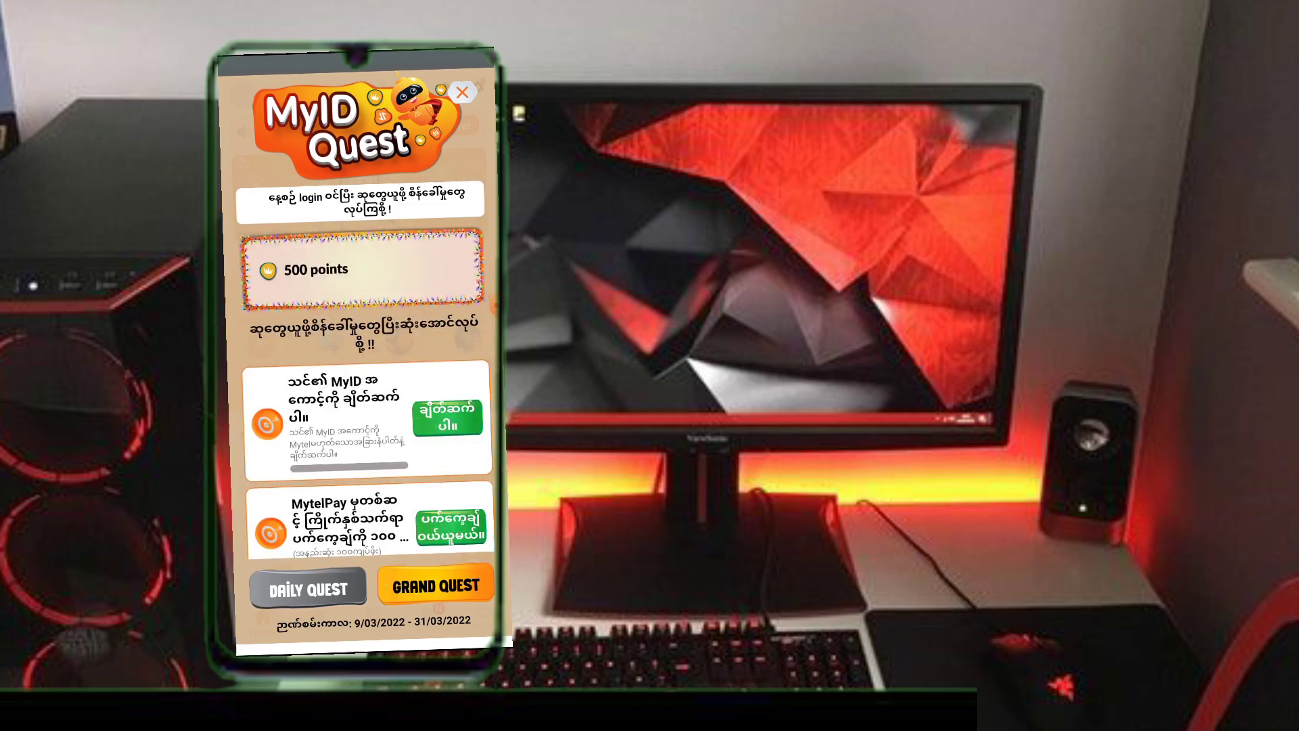
{"action": "left_click", "coordinate": [445, 416]}
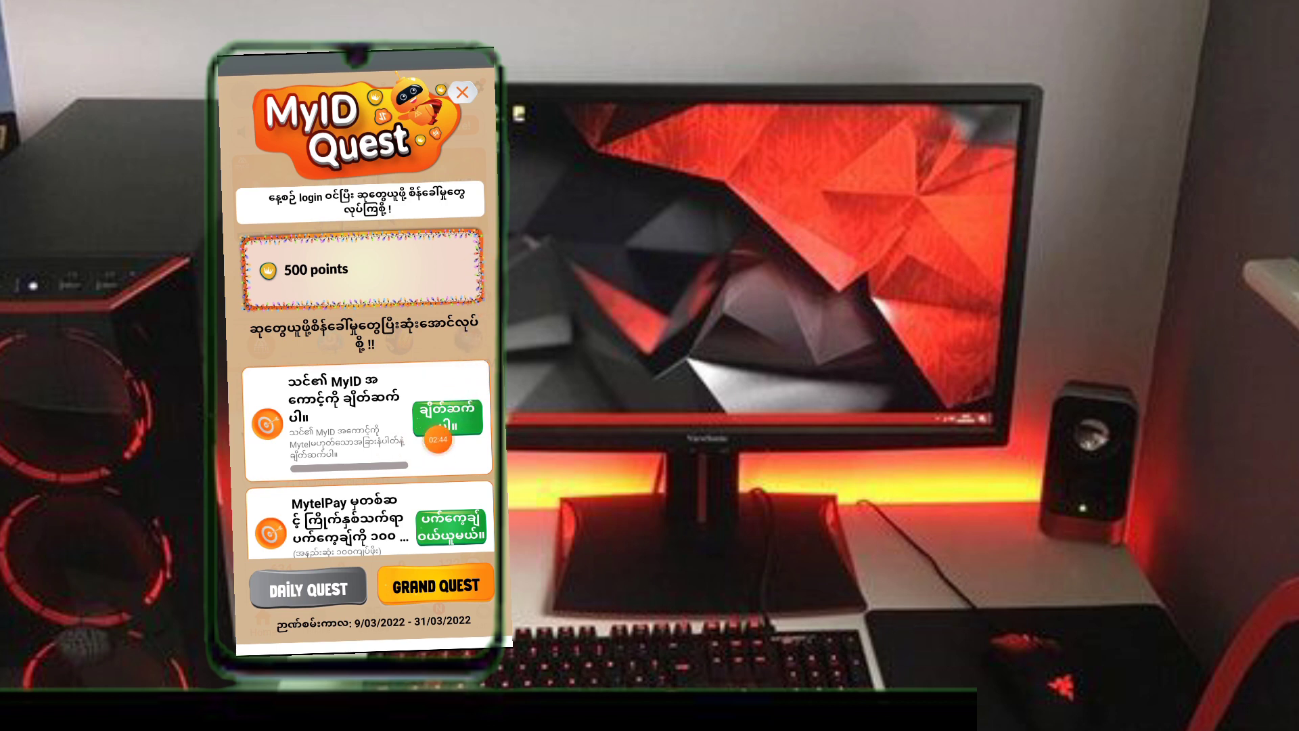
{"action": "left_click", "coordinate": [462, 92]}
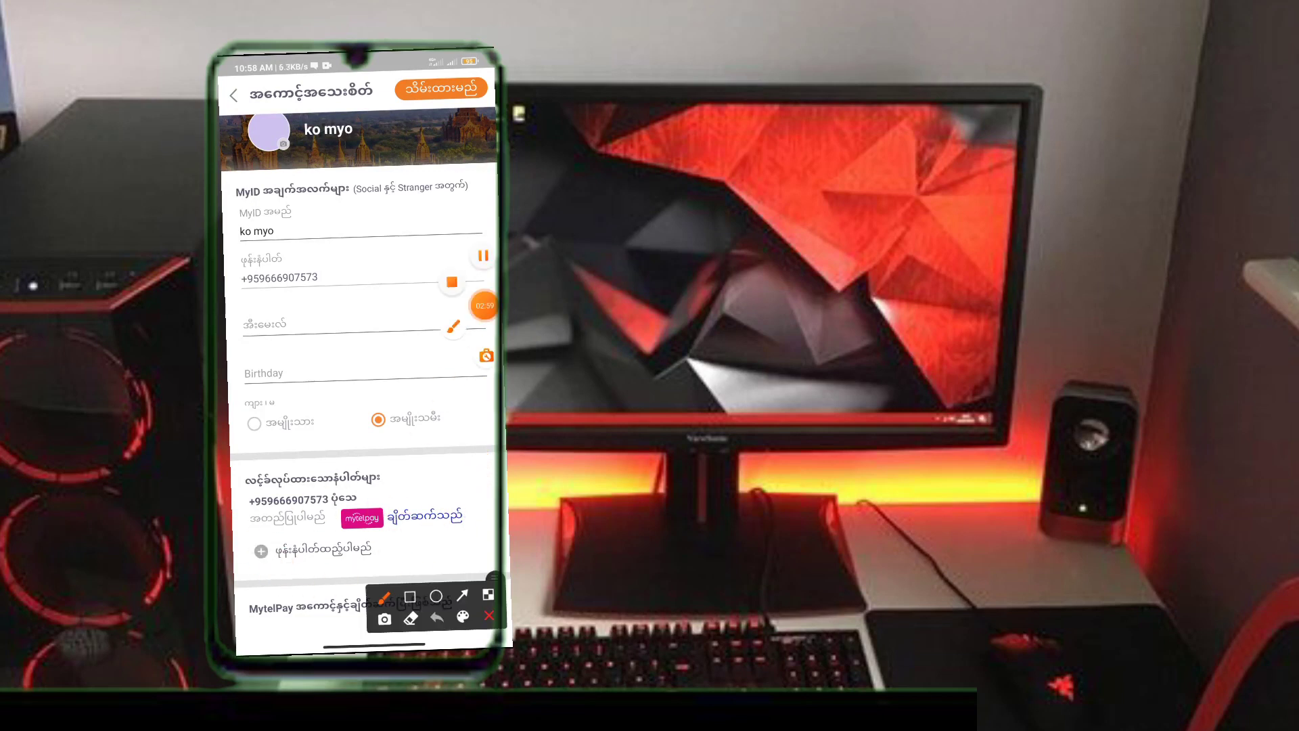
Step: Add and confirm a second phone number on the profile, then return to the Grand Quest list
{"action": "left_click", "coordinate": [410, 594]}
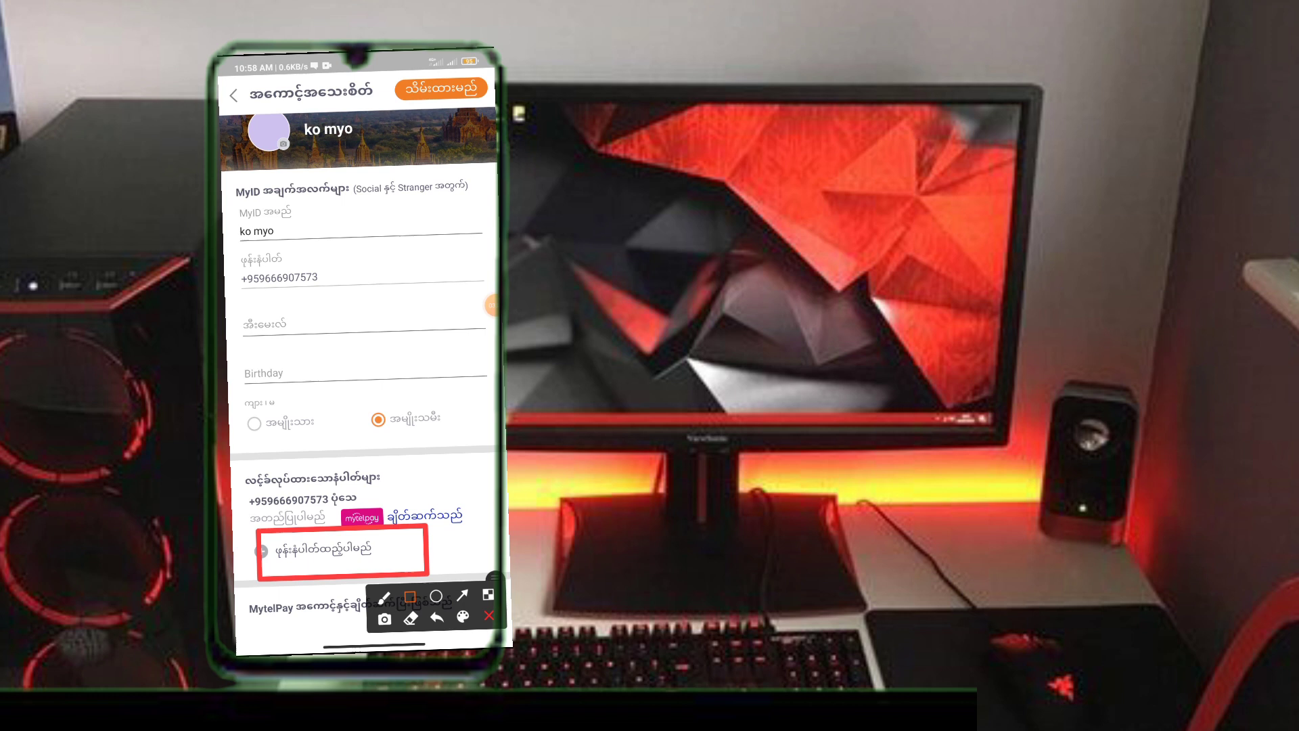
{"action": "left_click", "coordinate": [340, 550]}
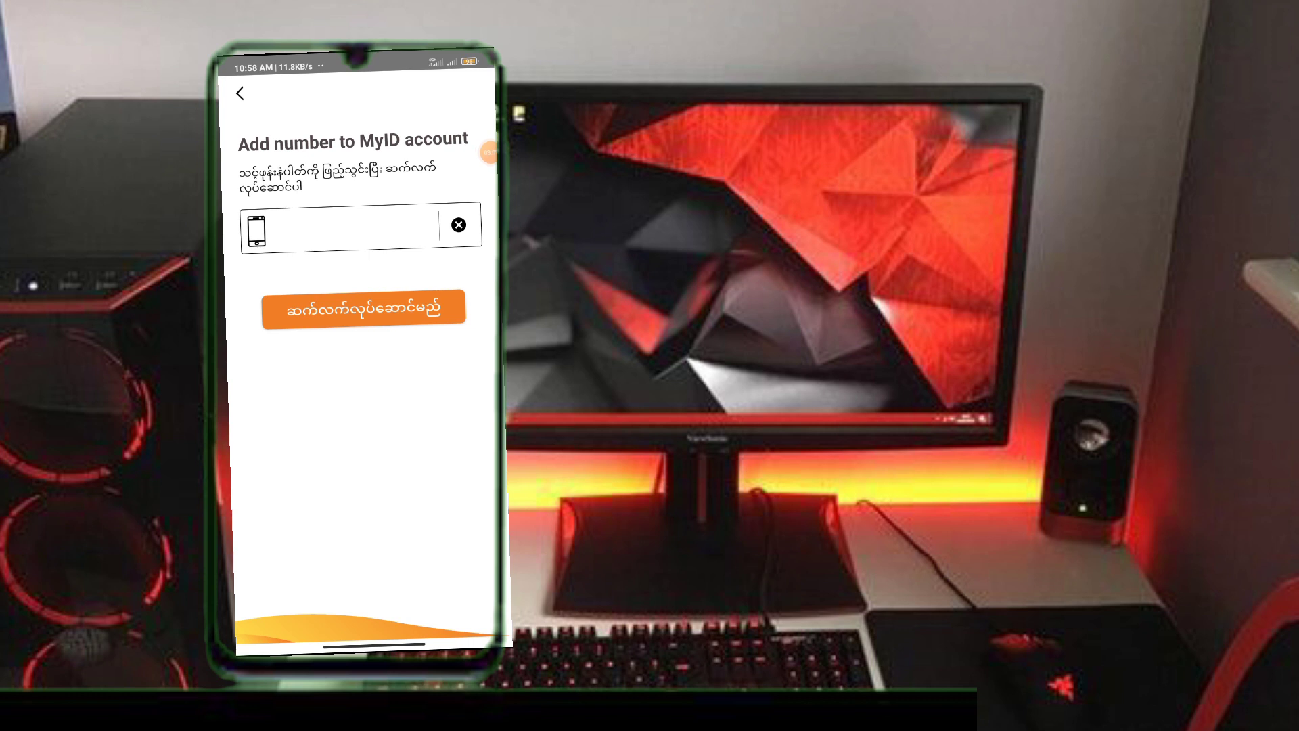
{"action": "left_click", "coordinate": [364, 307]}
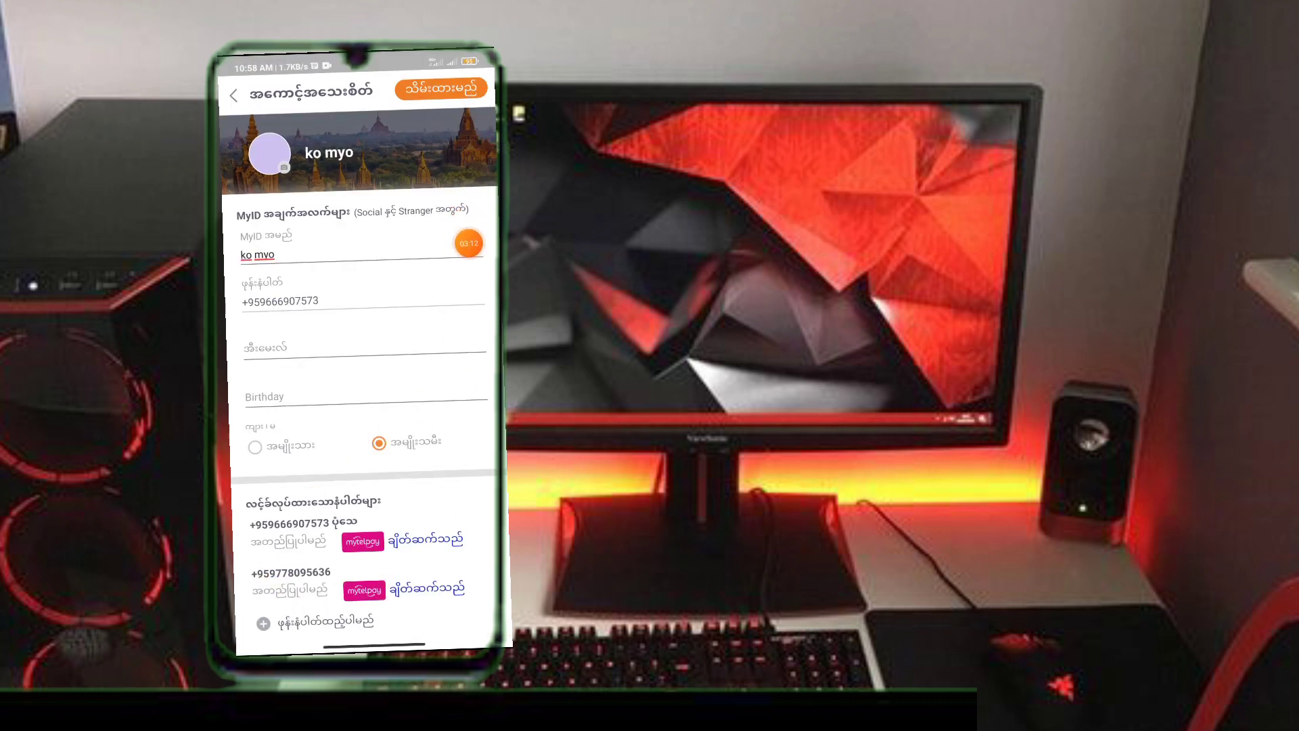
{"action": "left_click", "coordinate": [442, 90]}
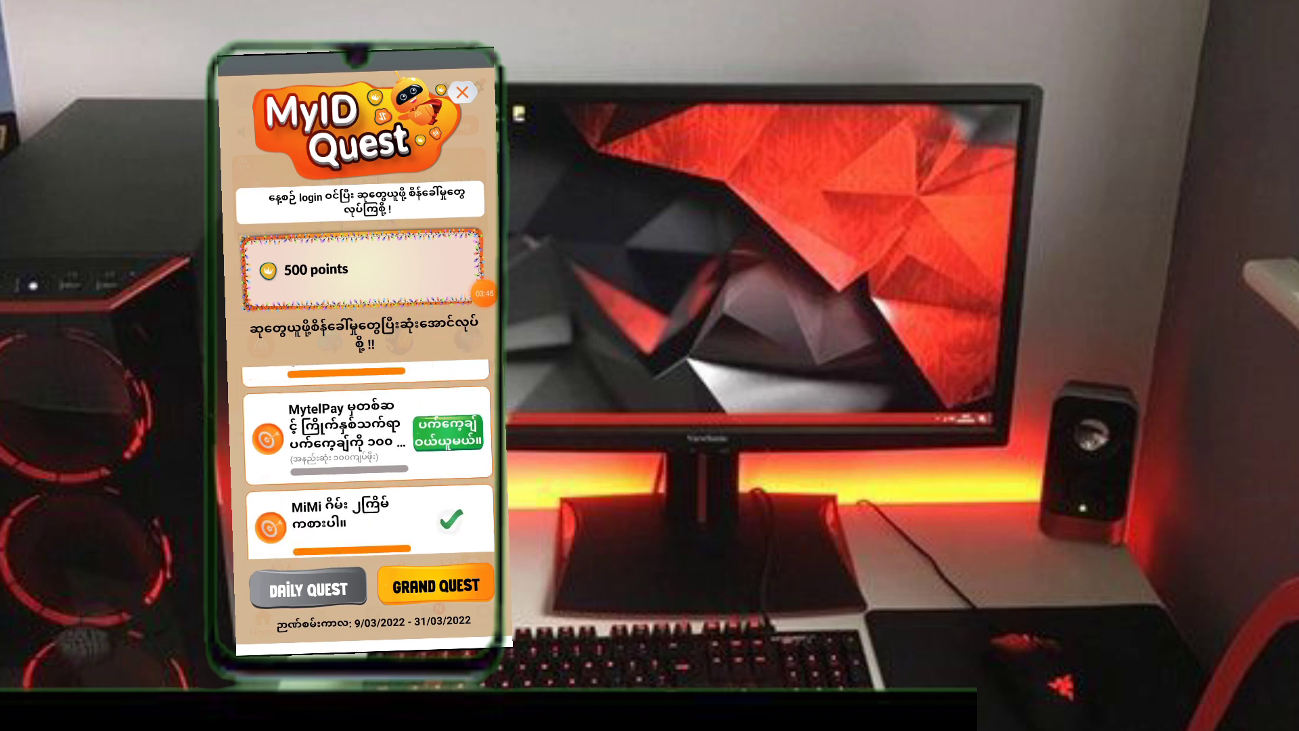
{"action": "scroll", "scroll_direction": "down", "scroll_amount": 3}
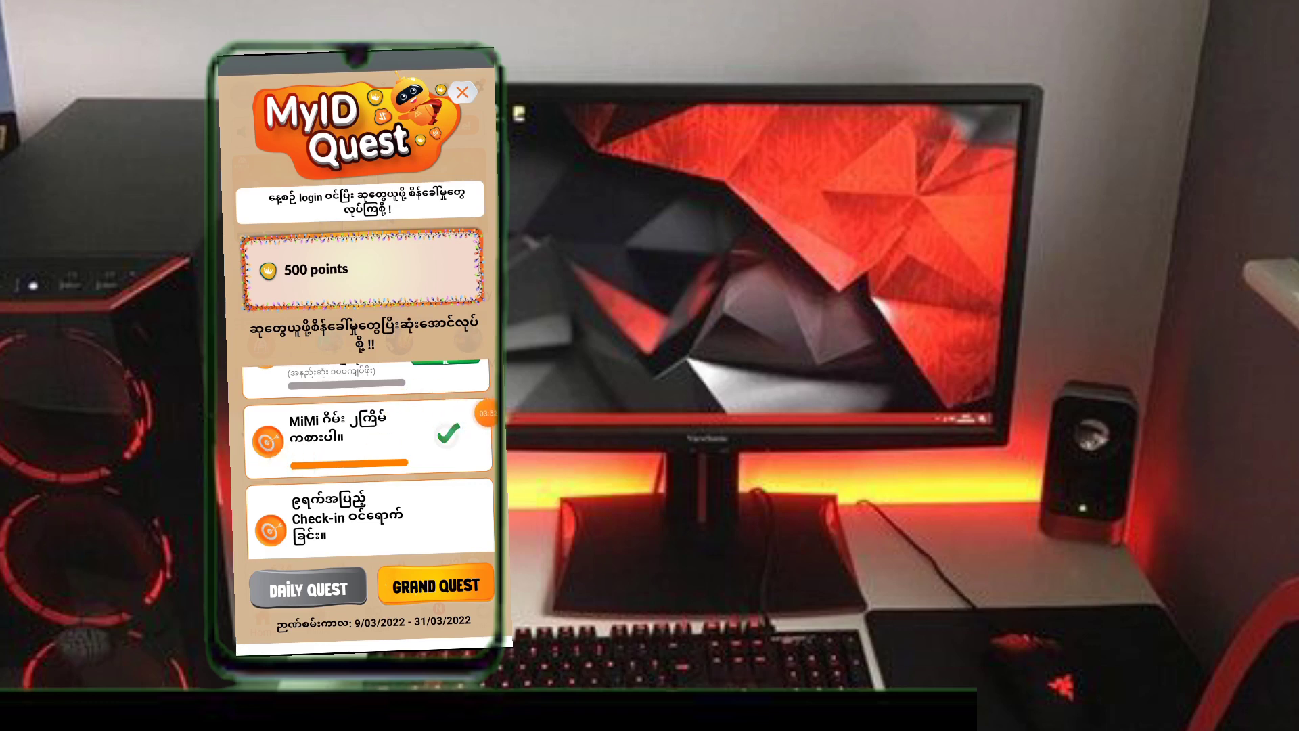
{"action": "left_click", "coordinate": [463, 94]}
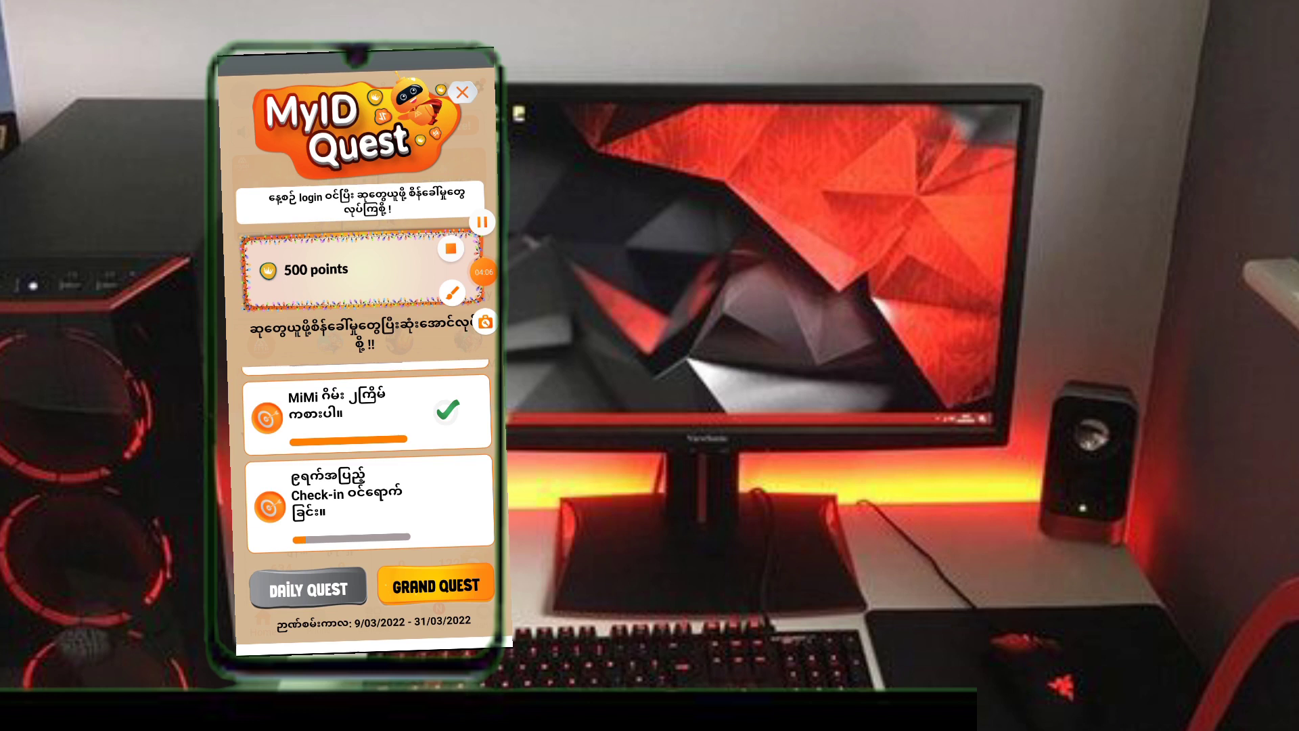
{"action": "left_click", "coordinate": [308, 586]}
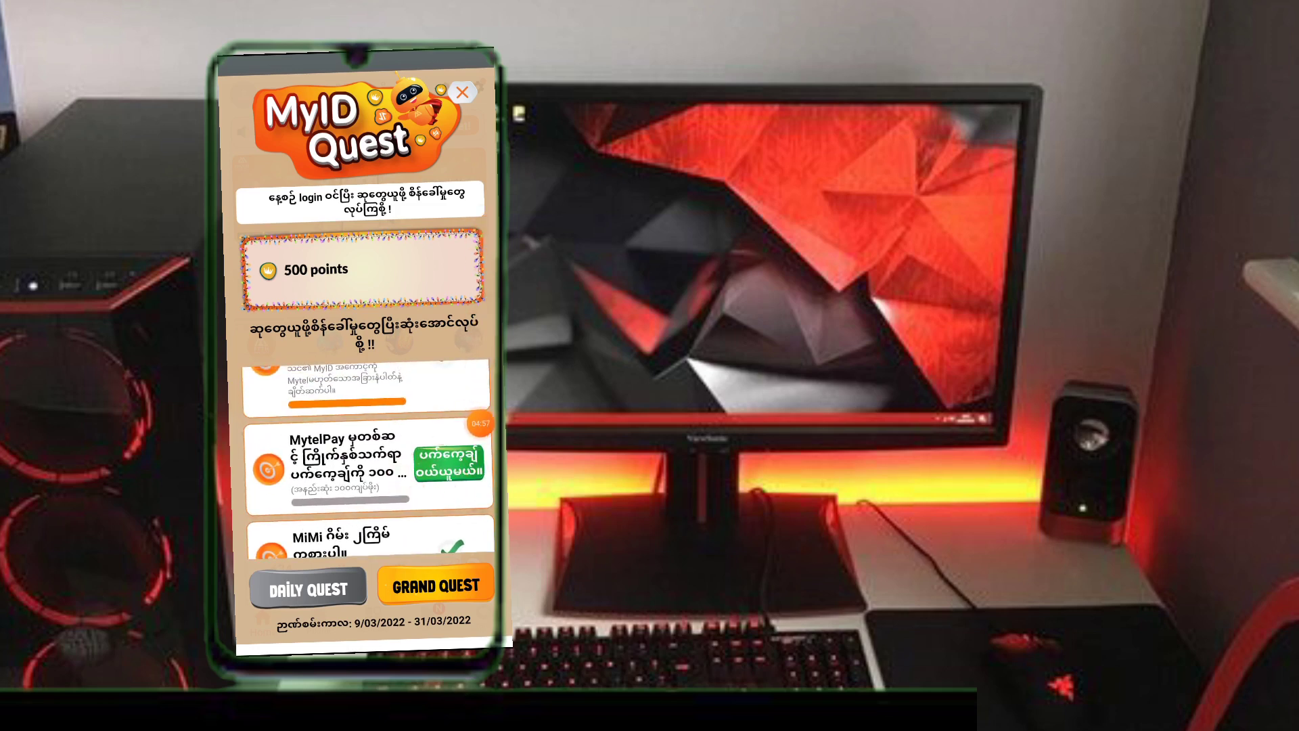
Step: Leave MyID, launch MytelPay and scroll its home screen to the featured services and promotions
{"action": "left_click", "coordinate": [462, 93]}
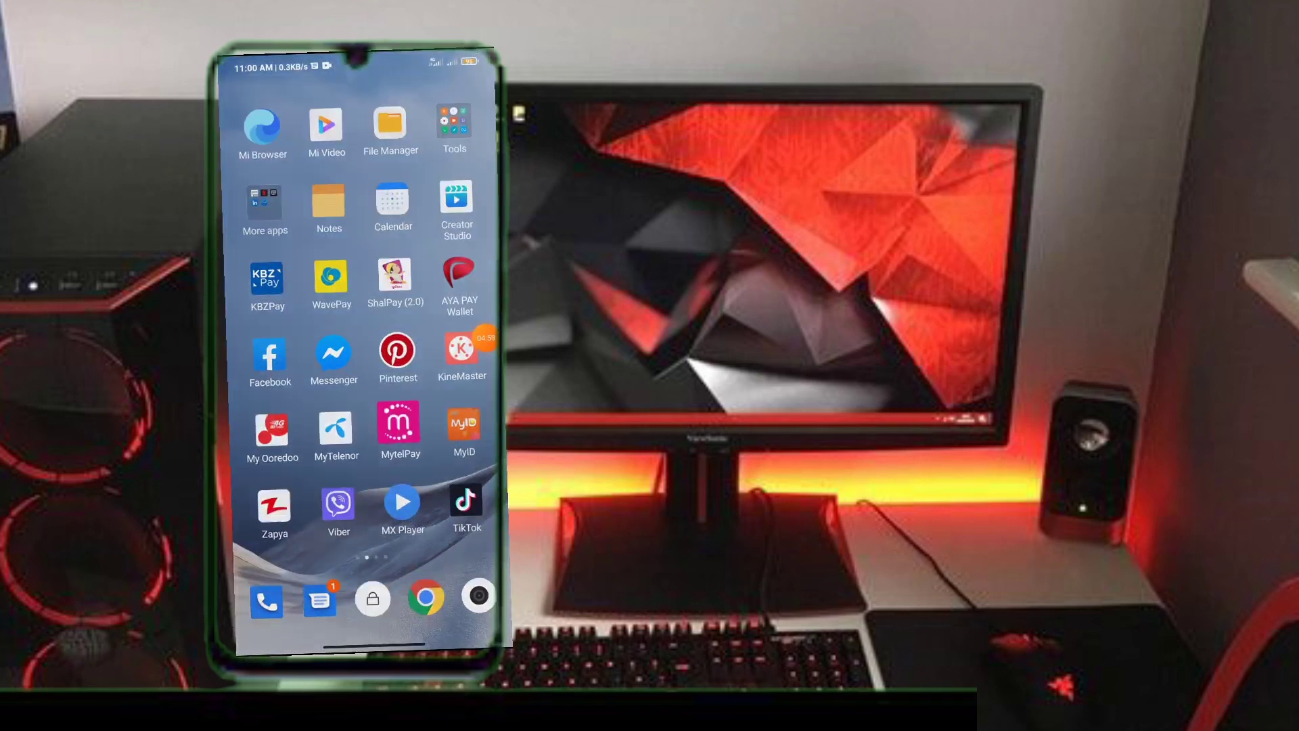
{"action": "left_click", "coordinate": [399, 422]}
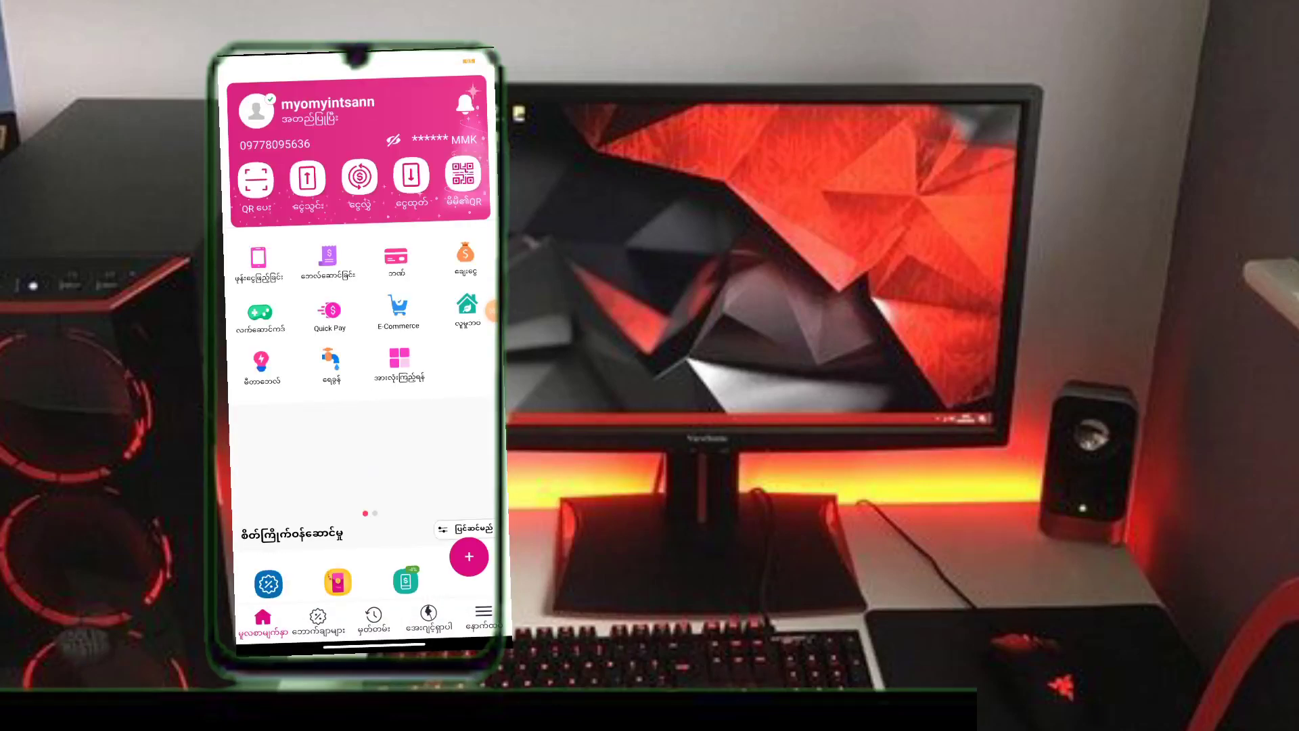
{"action": "scroll", "scroll_direction": "down", "scroll_amount": 3}
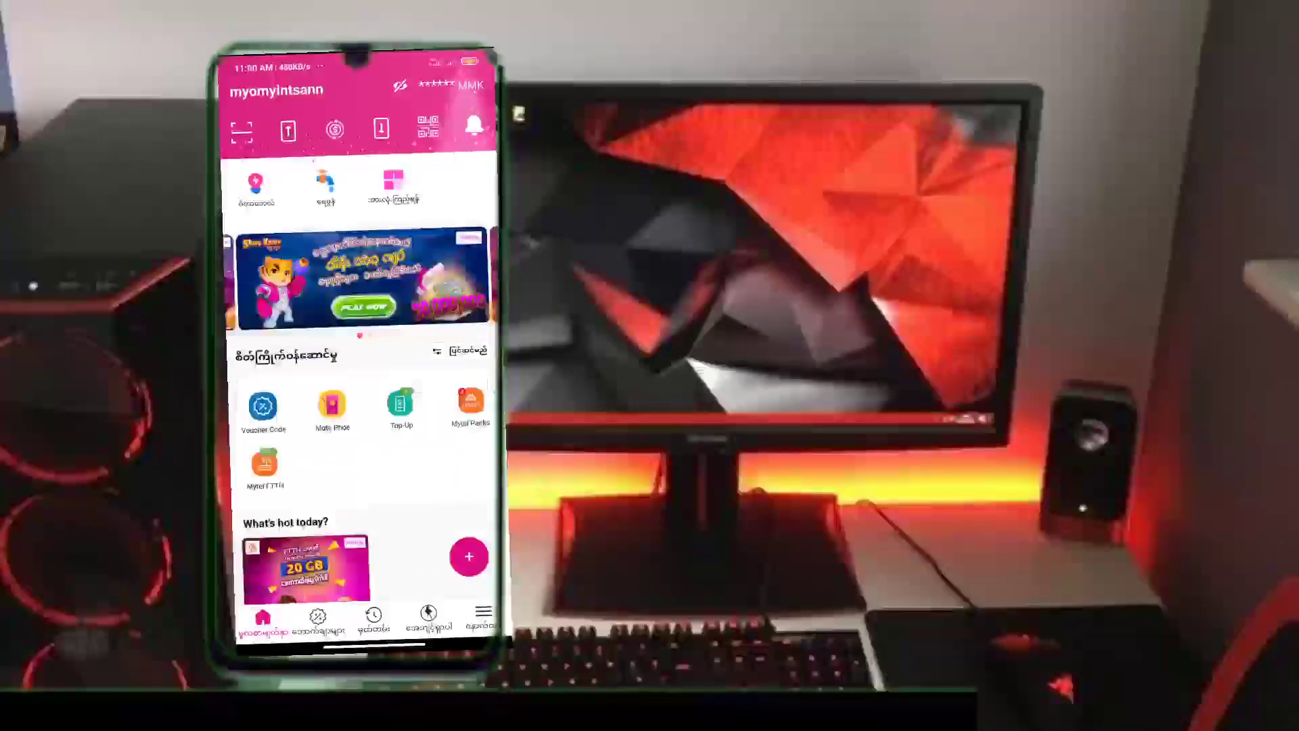